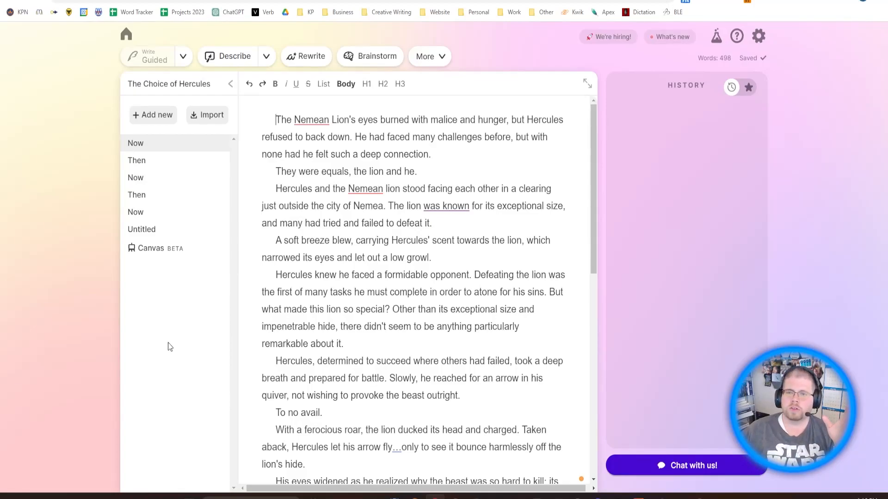
mouse_move(209, 355)
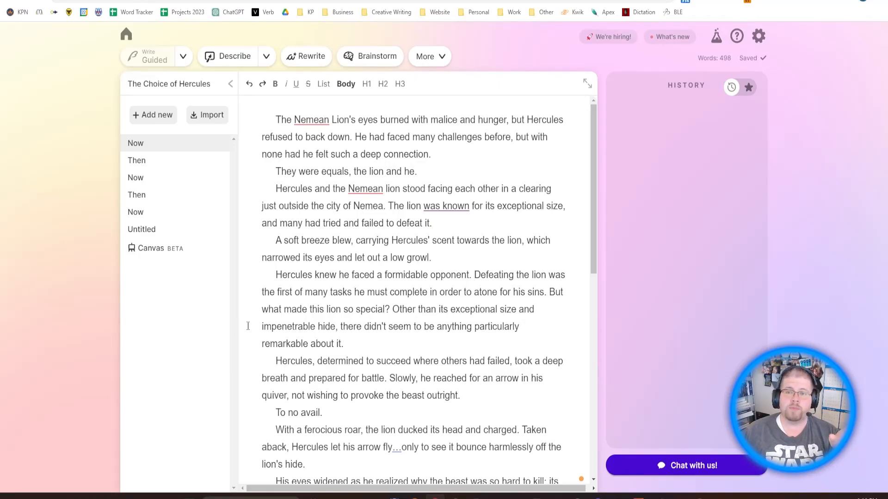
mouse_move(370, 56)
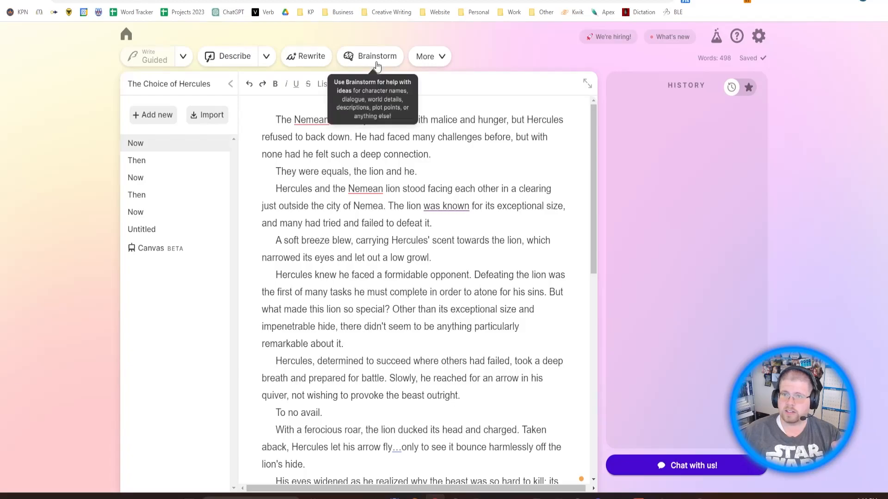
Send Sudowrite's first two story paragraphs to Rewrite, leaving Rephrase selected.
left_click(370, 56)
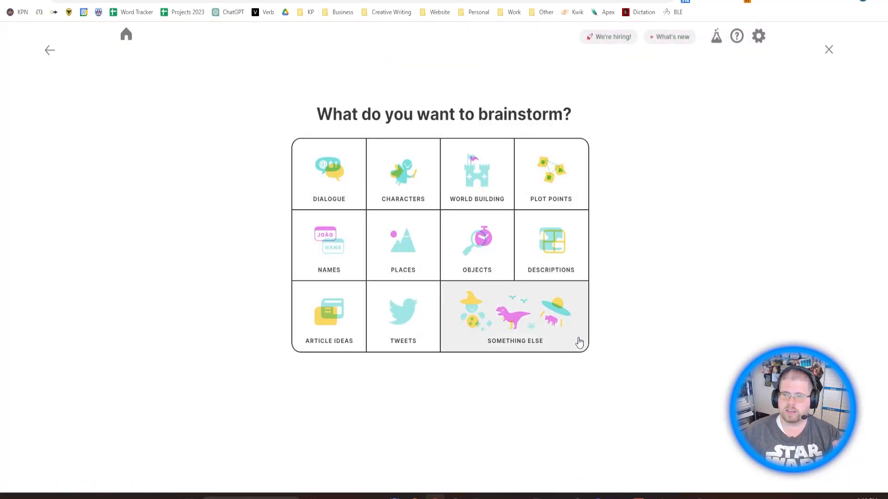
mouse_move(550, 255)
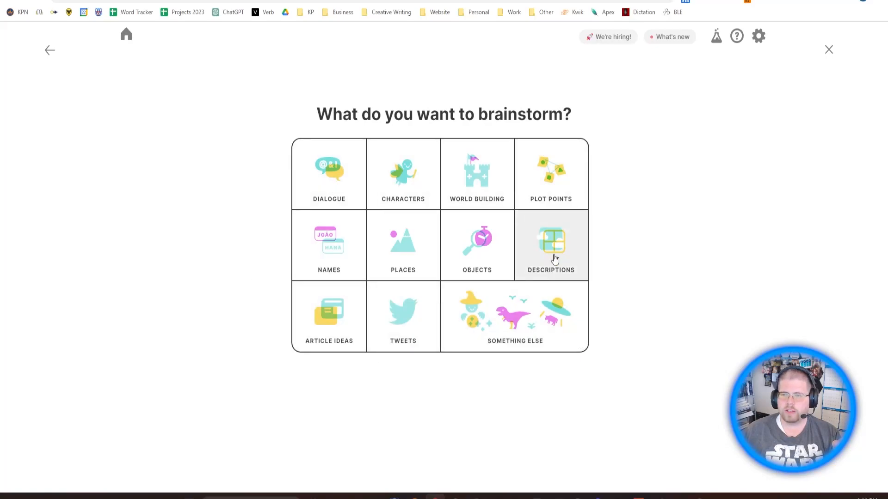
mouse_move(456, 239)
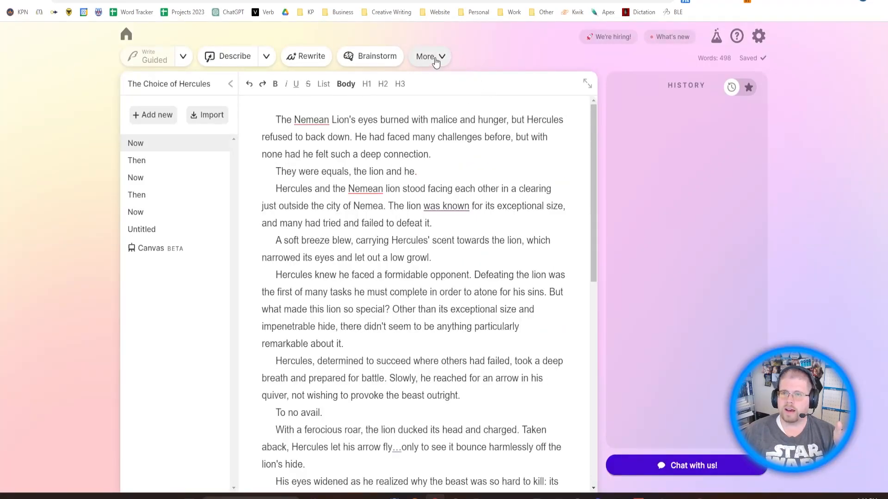
left_click(429, 56)
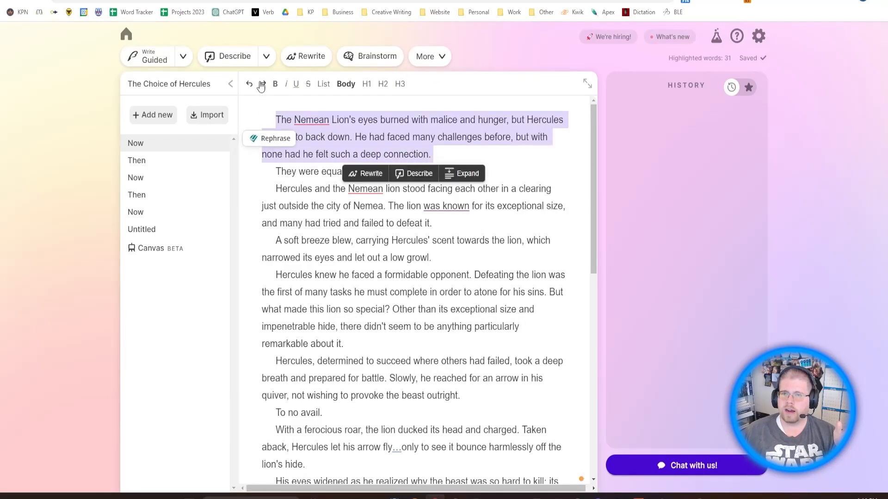
left_click(267, 55)
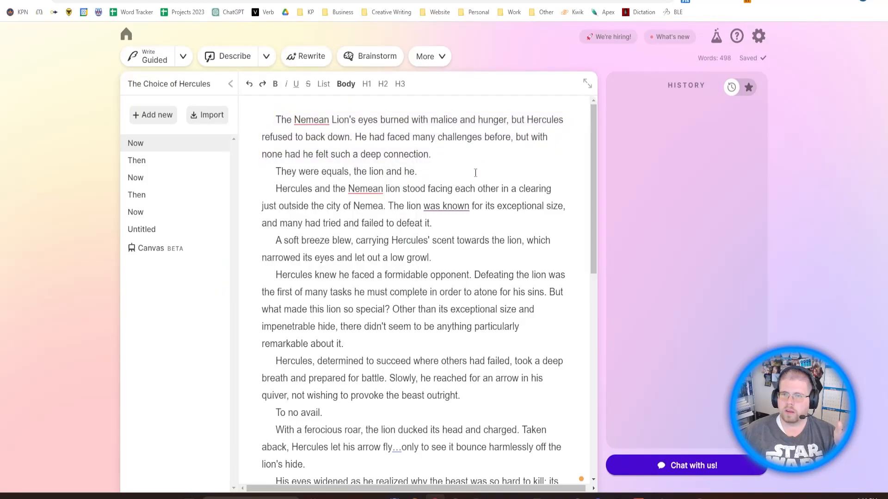
left_click_drag(275, 119, 416, 172)
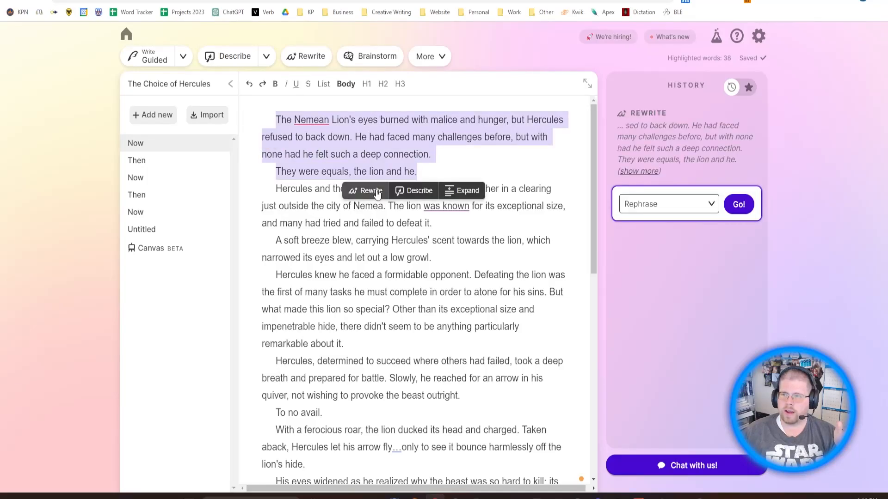
left_click(668, 204)
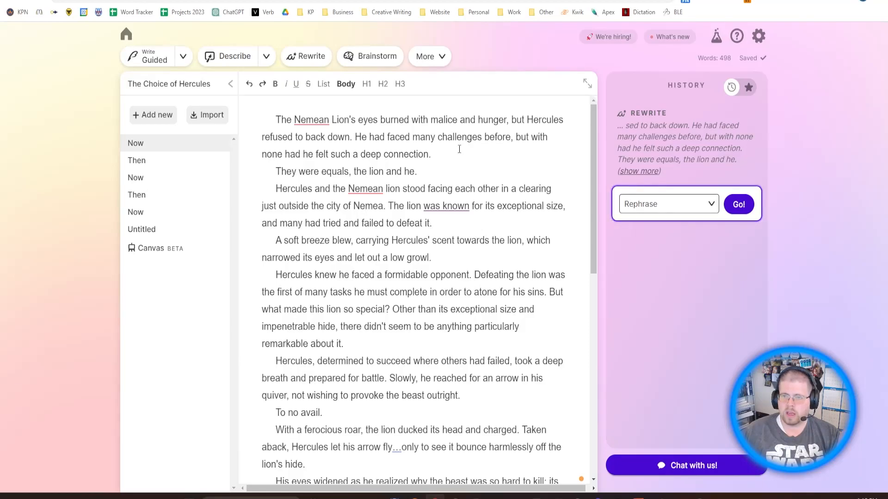
mouse_move(370, 56)
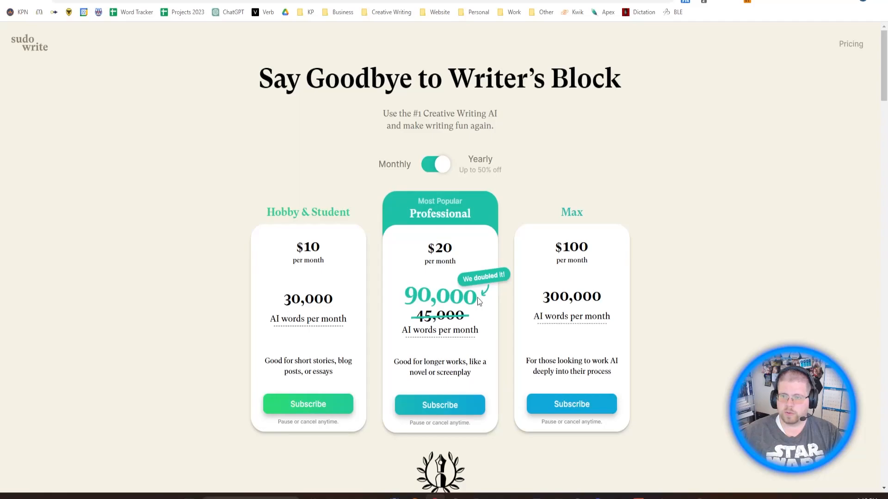
mouse_move(440, 330)
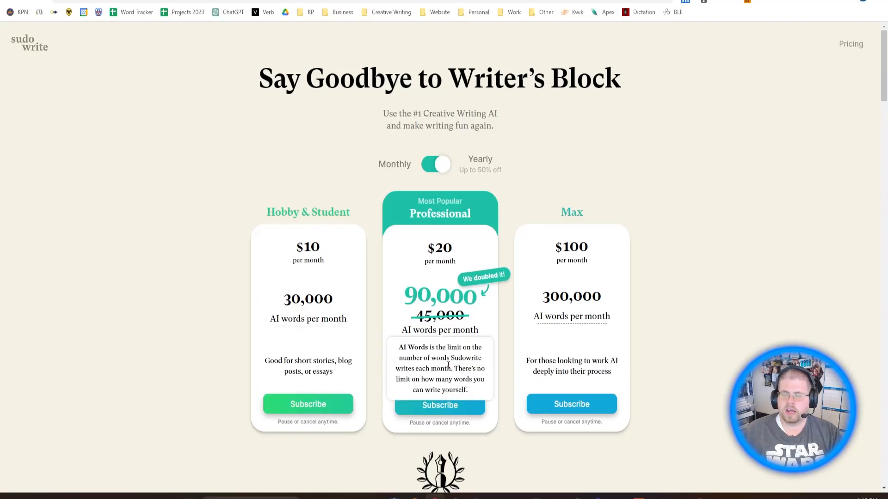
mouse_move(502, 332)
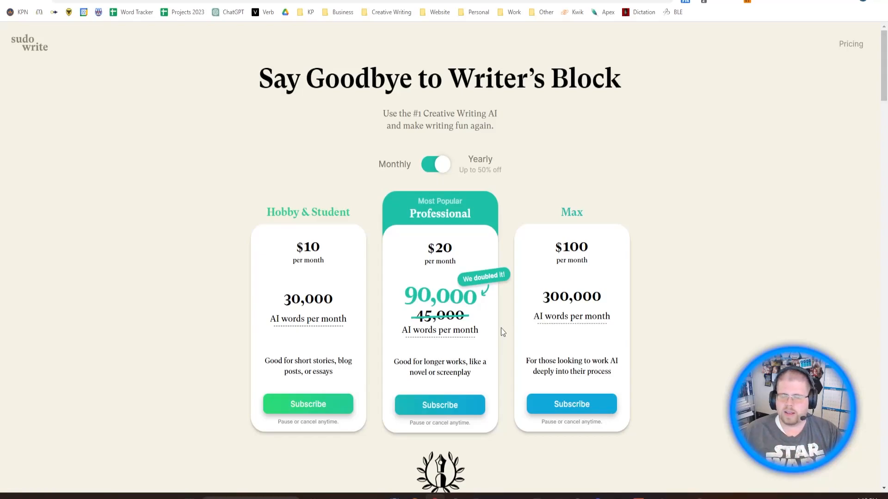
mouse_move(439, 330)
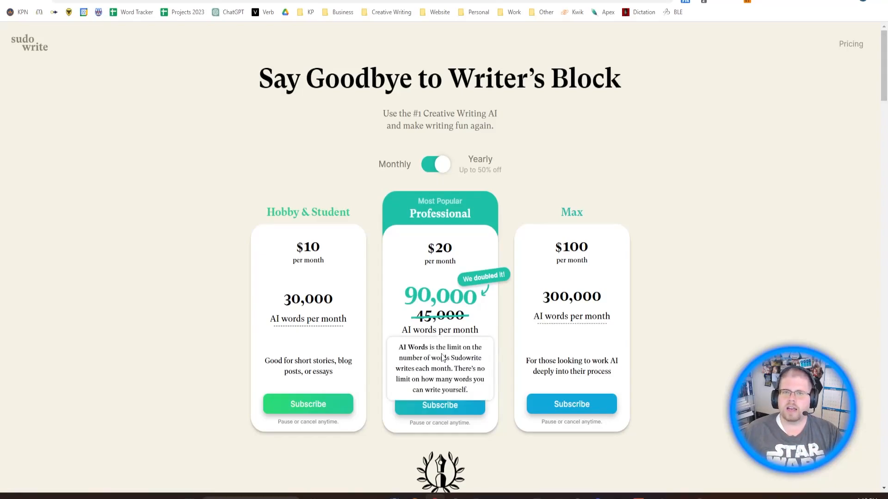
mouse_move(382, 306)
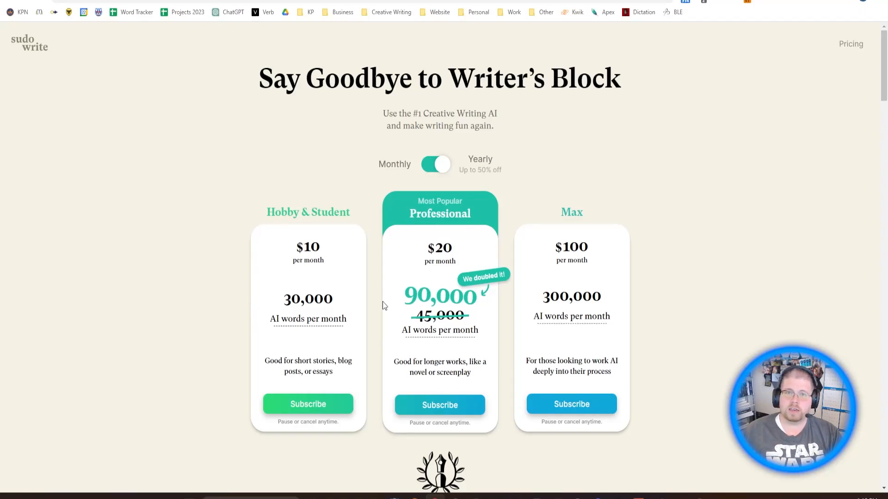
mouse_move(351, 290)
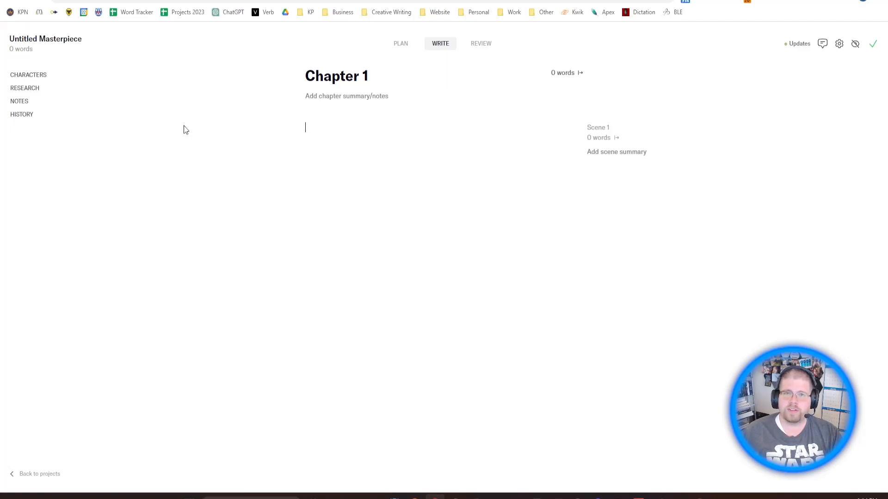
mouse_move(257, 49)
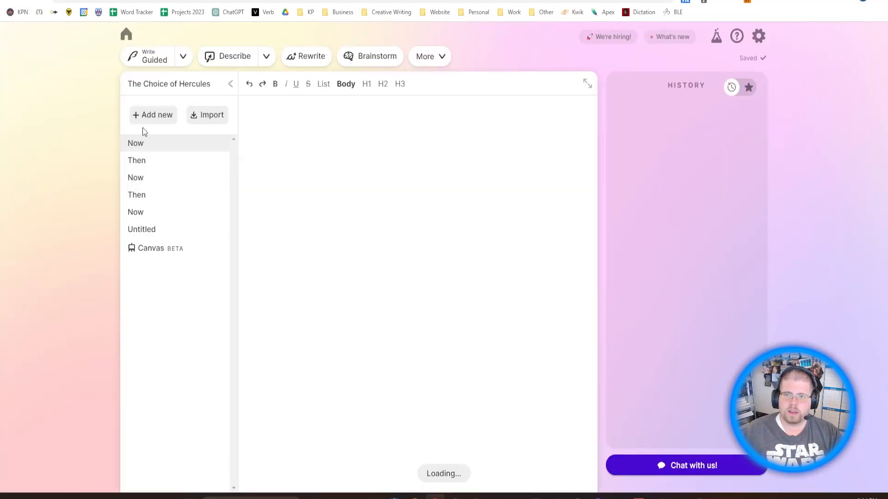
left_click(141, 229)
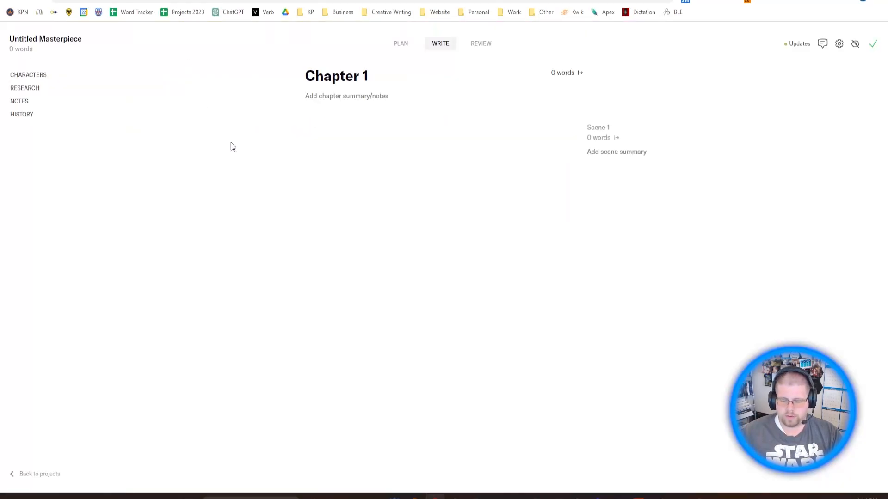
Run Verb's /describe on 'Alice finds a portal to another universe under the roots of a tree.'.
type("/desc")
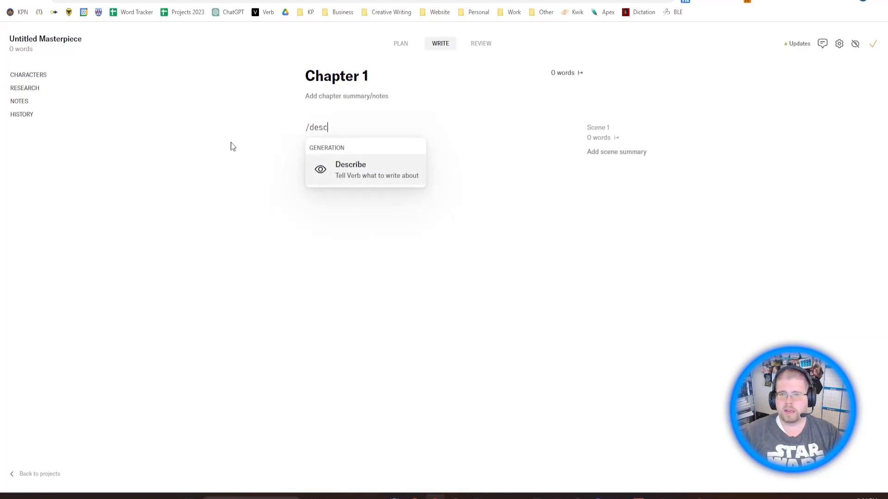
left_click(350, 170)
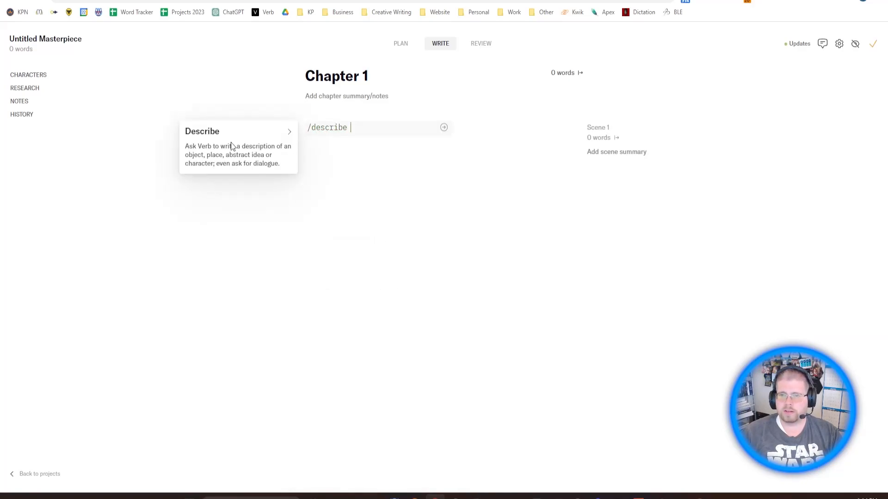
type("Alice")
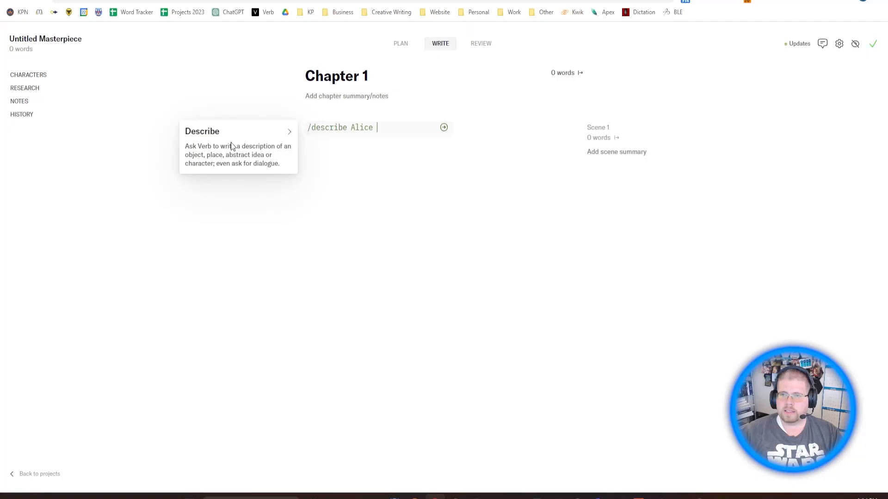
type("finds a portal t")
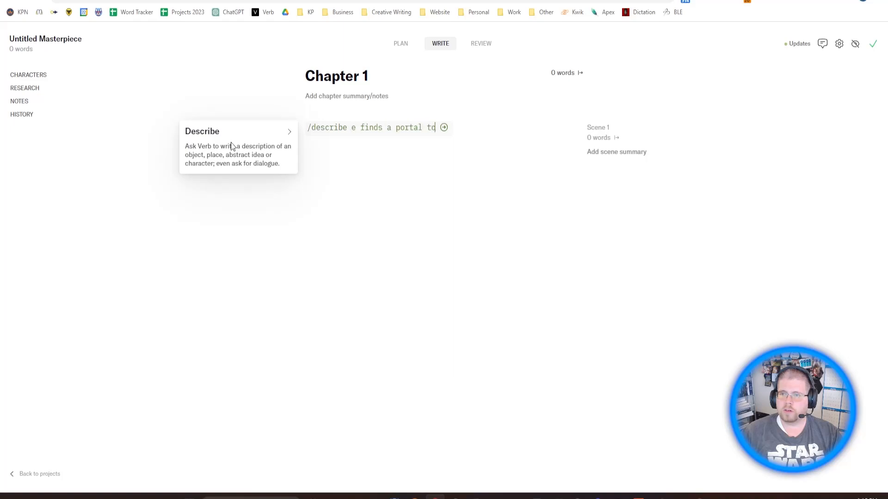
type("o another universe")
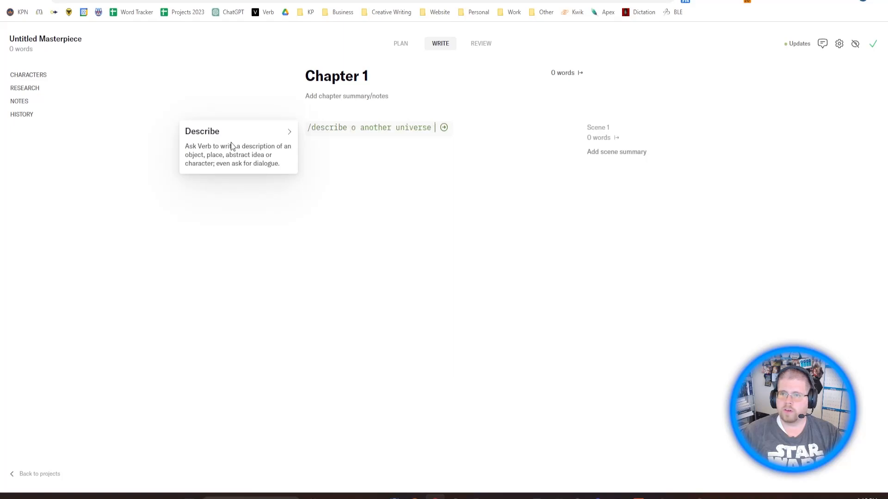
type("her universe under")
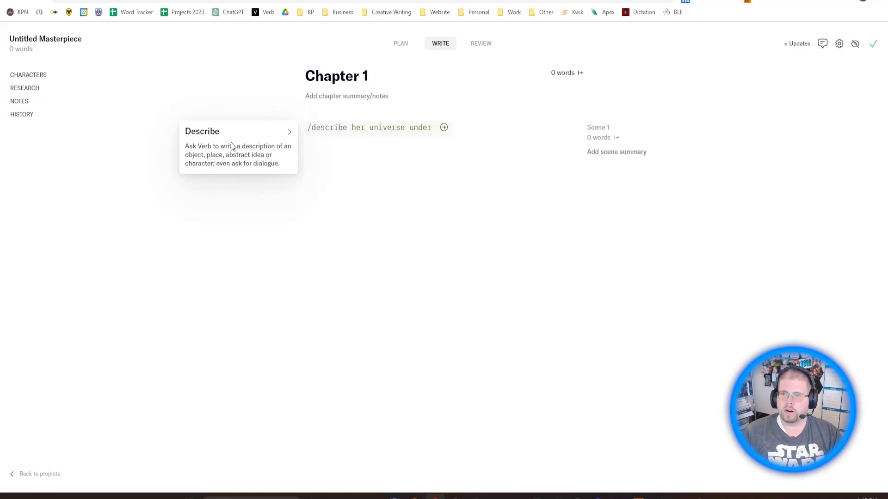
type("the roots of a tree")
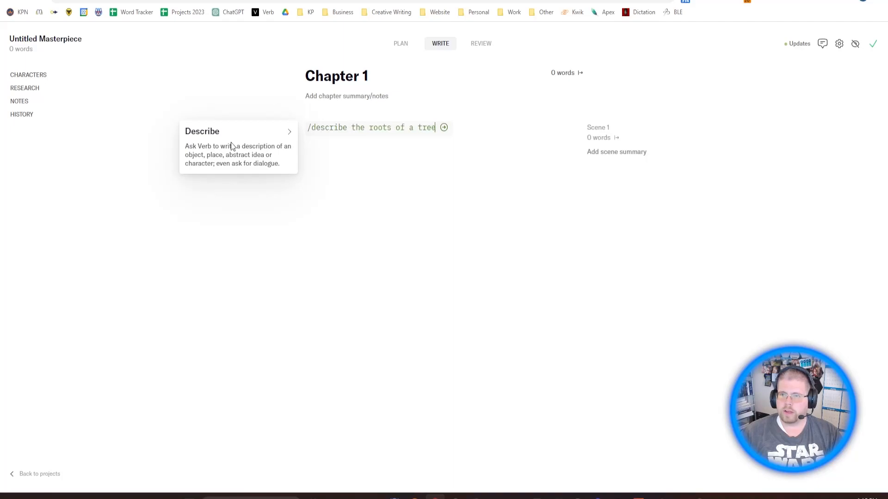
type(".")
type("/")
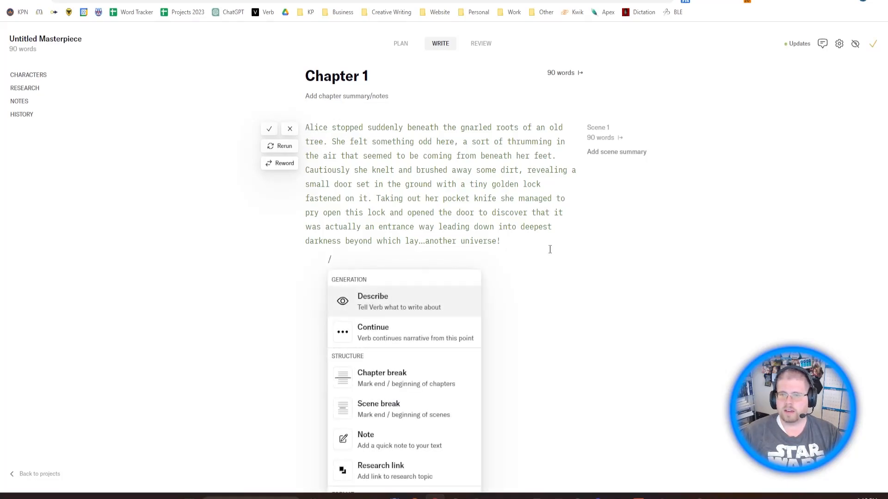
Describe what Alice finds past the portal and add Mr Fluffles' greeting line.
type("describe At the e")
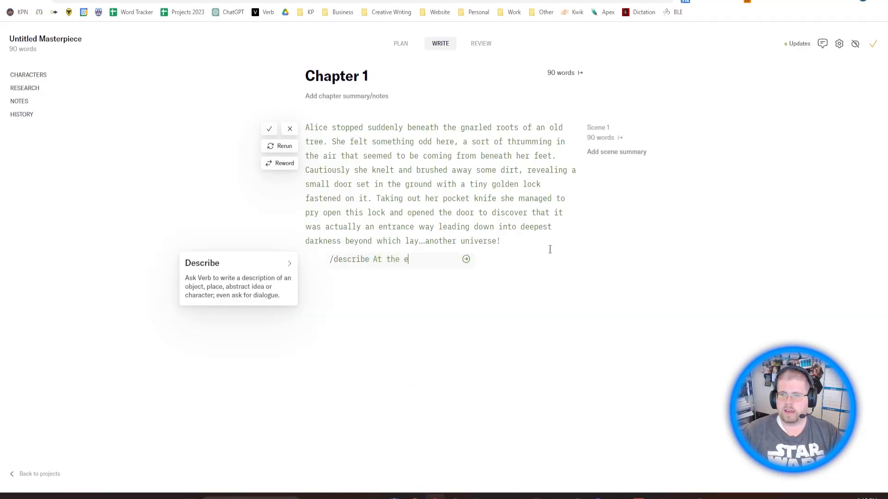
type("the portal, she find")
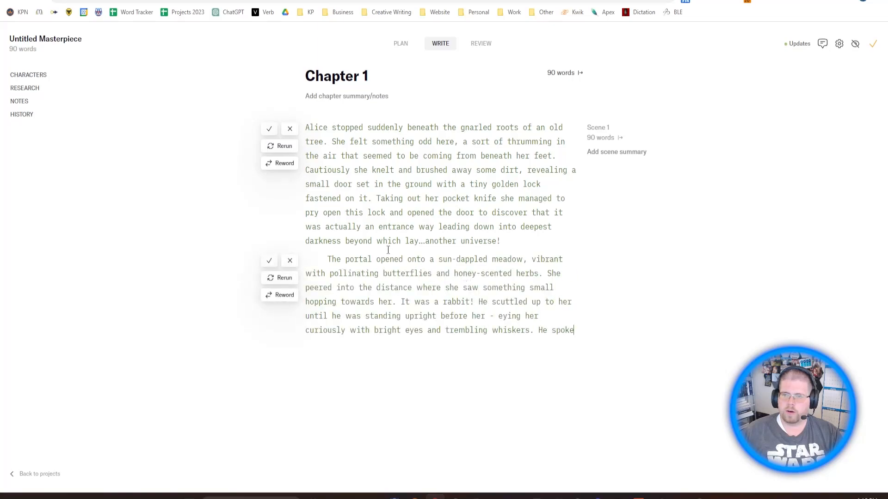
type("in a high but clear voice: \"Well hello there,\" he said, \"My name is Mr Fluffles.\"")
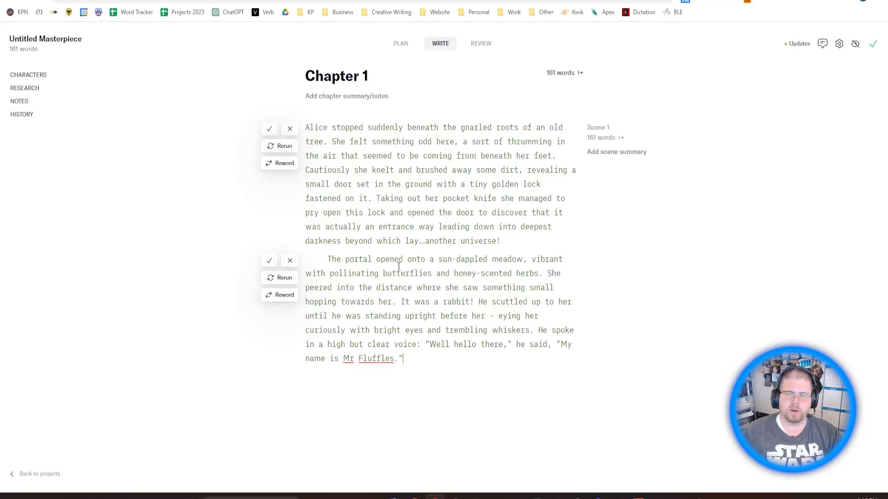
left_click(290, 261)
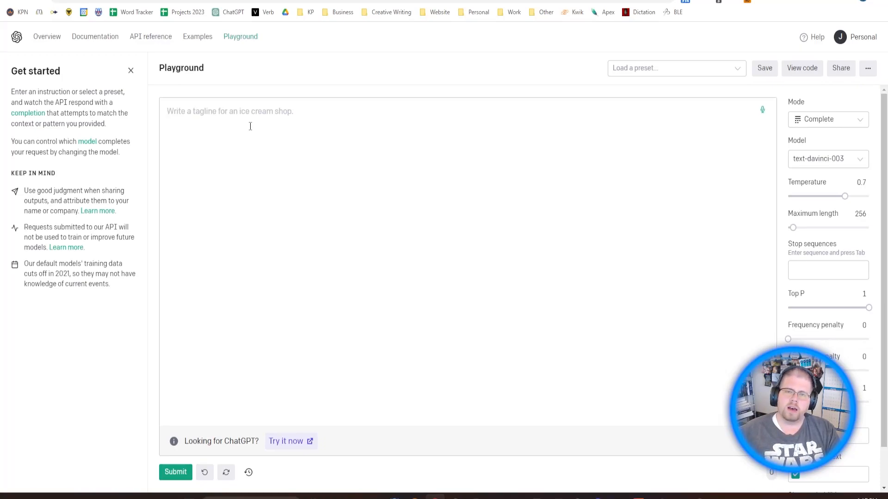
Submit a 'Write a character description' prompt in OpenAI Playground.
left_click(169, 111)
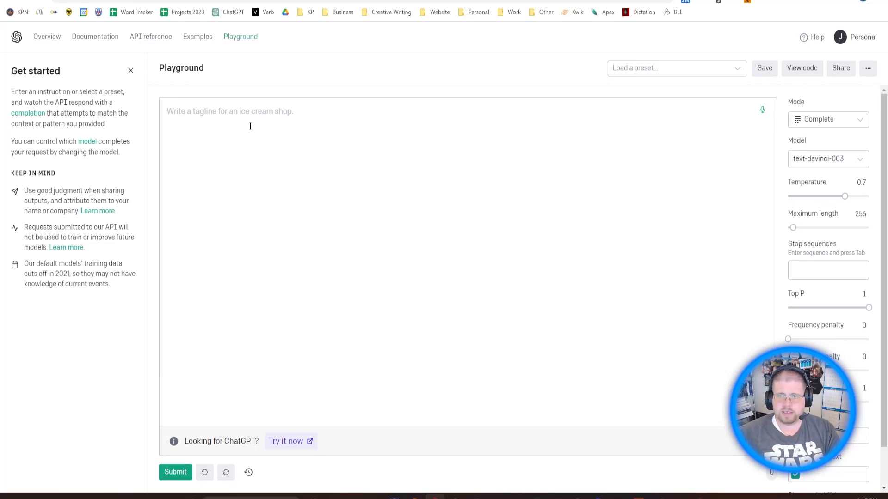
type("Wr")
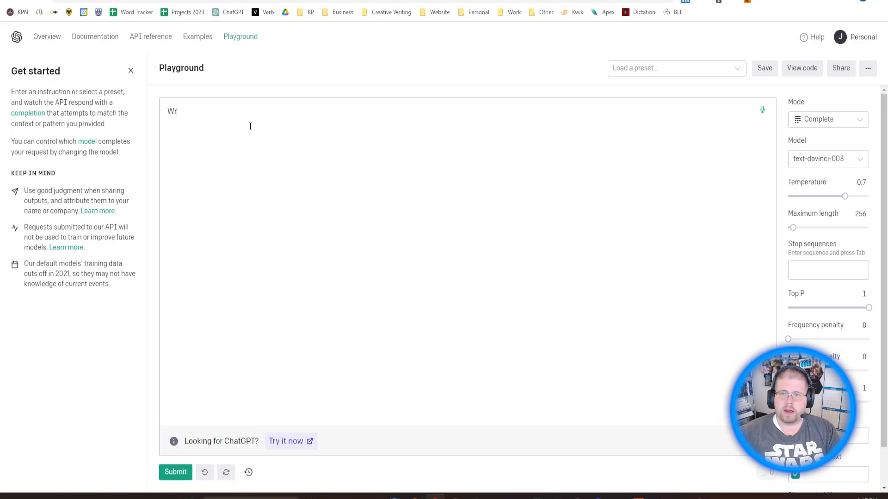
type("rite a character d")
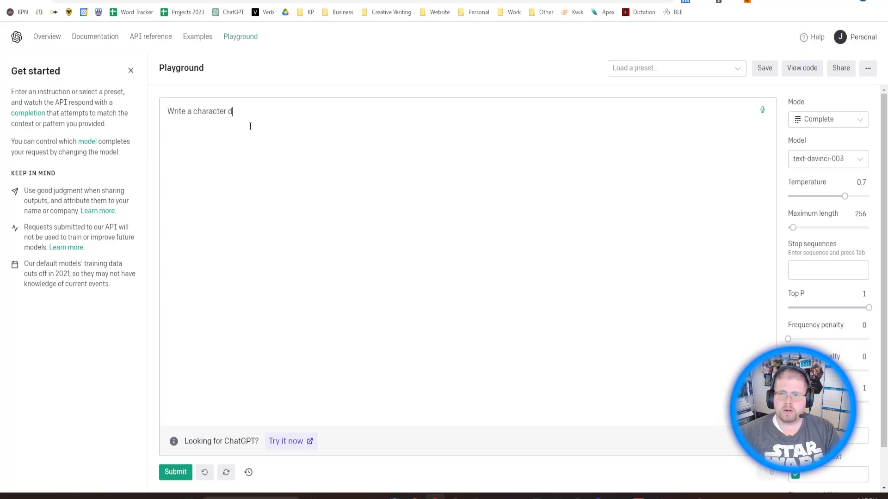
type("escriptino")
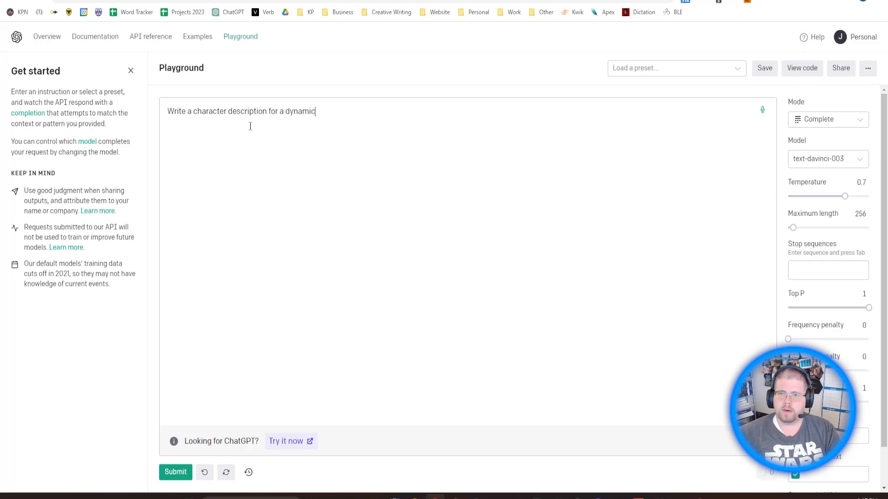
type("character and include a name.")
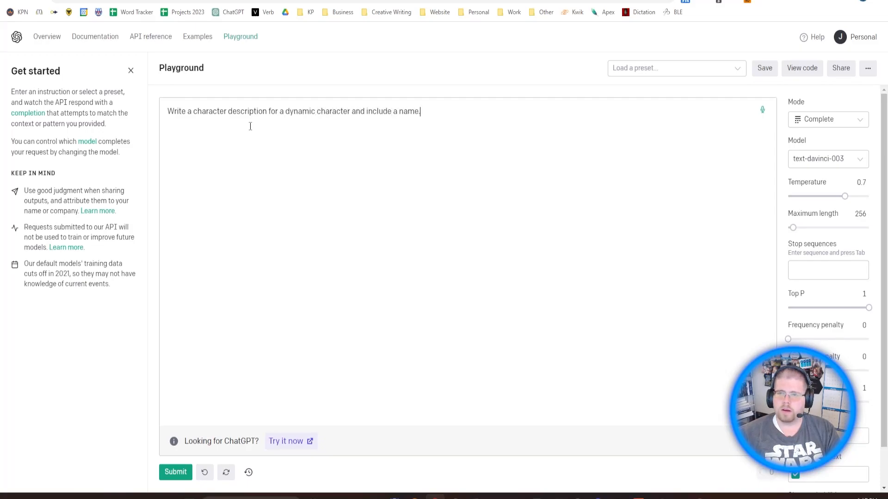
left_click(175, 472)
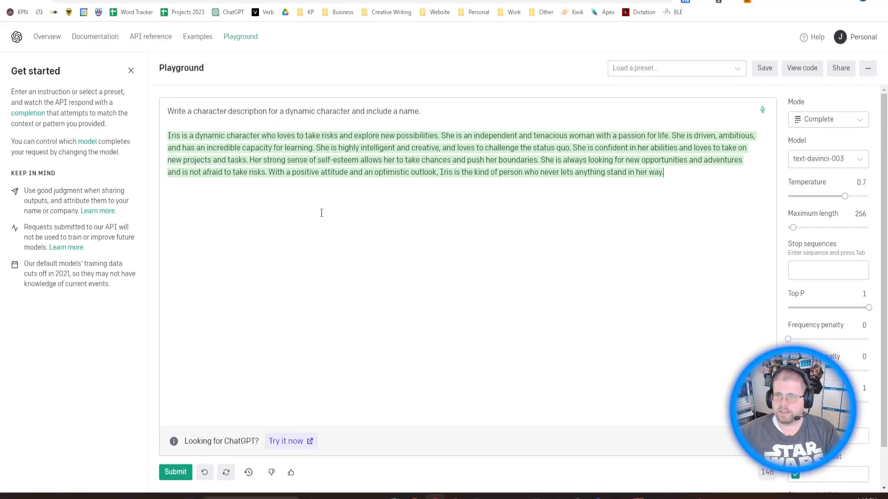
Rename the generated character from Iris to Alice and start a new line below.
double_click(173, 135)
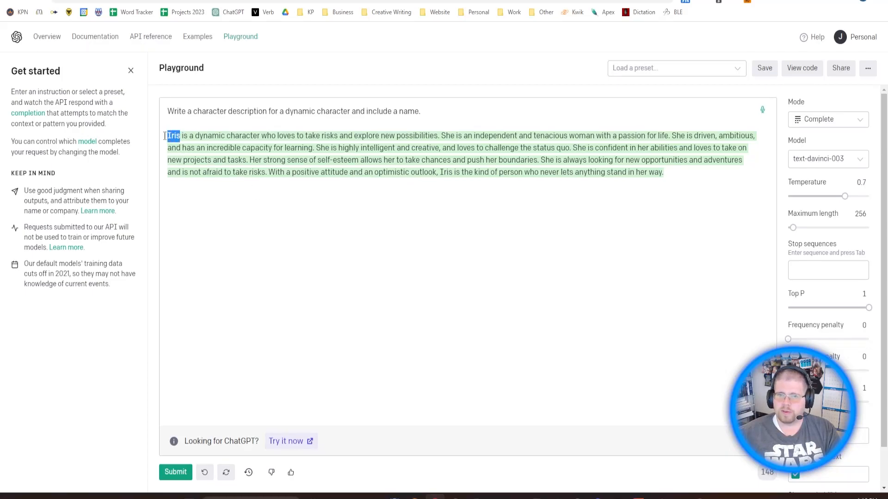
type("Alice")
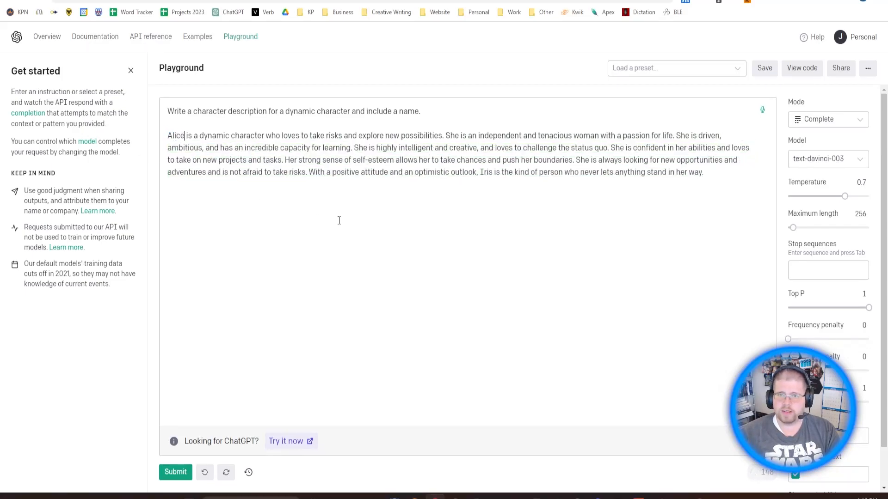
double_click(175, 136)
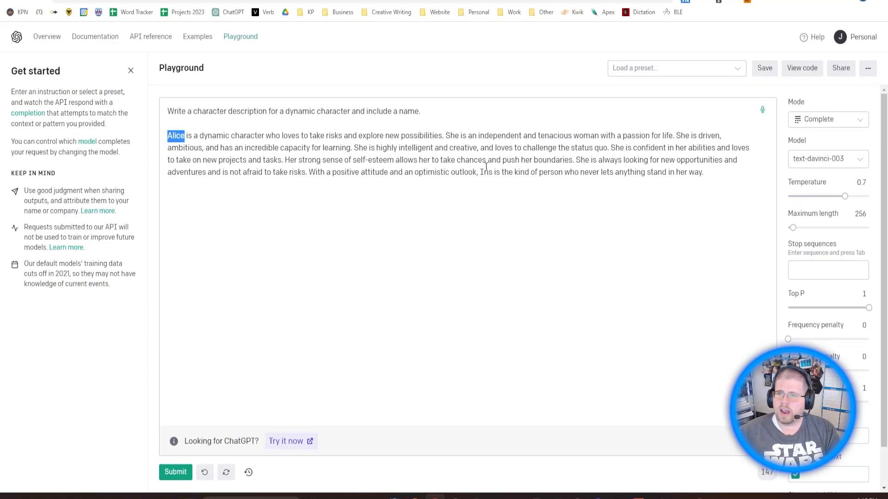
mouse_move(495, 173)
type("Alice")
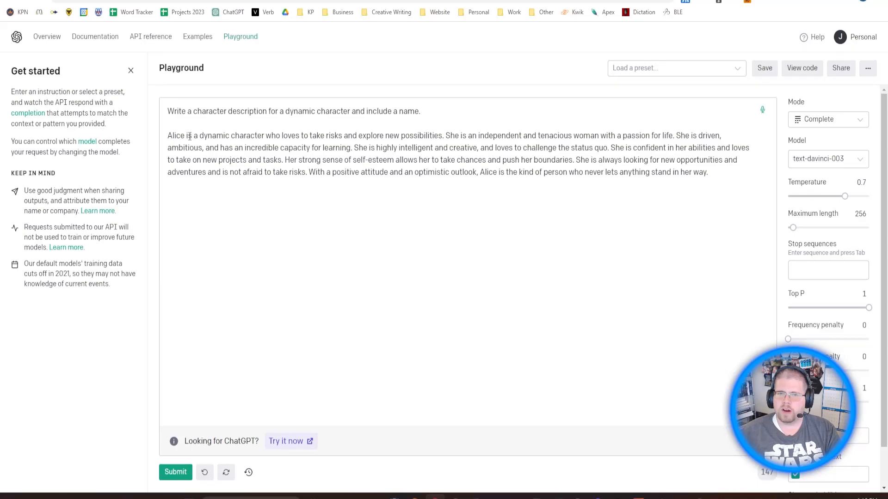
double_click(175, 136)
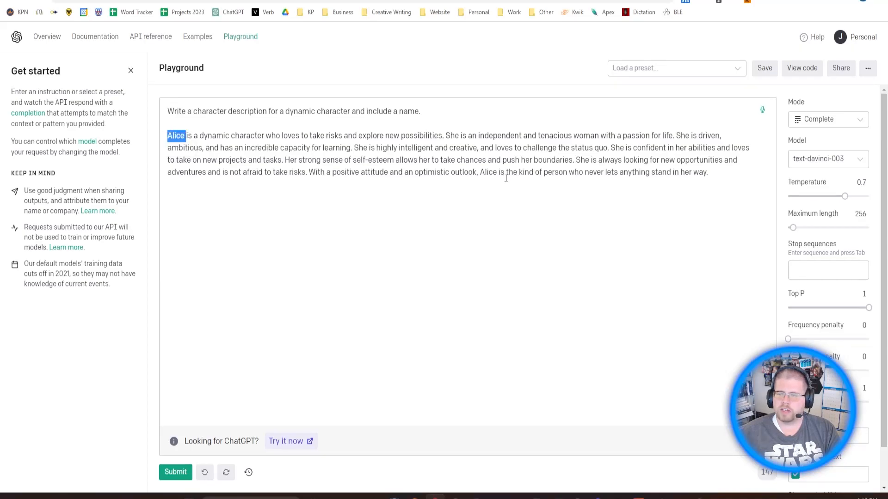
left_click(707, 172)
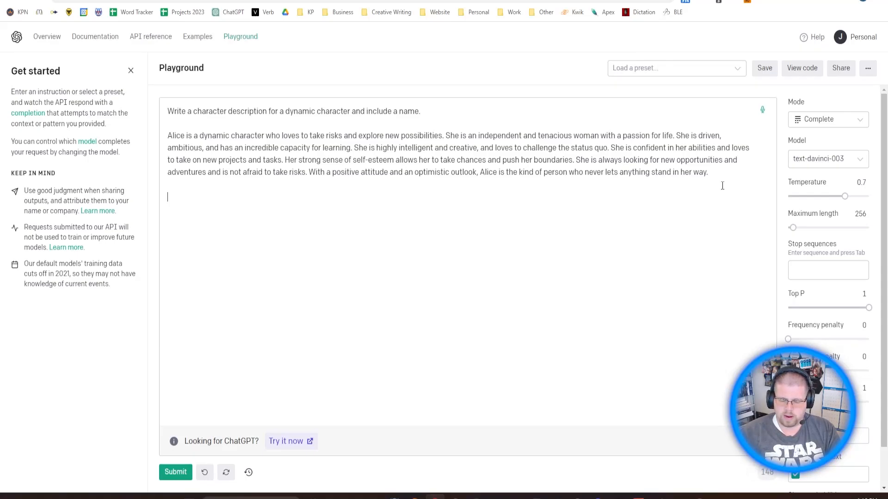
Submit 'What are her favorite pastimes?' and select Alice in the generated answer.
type("W")
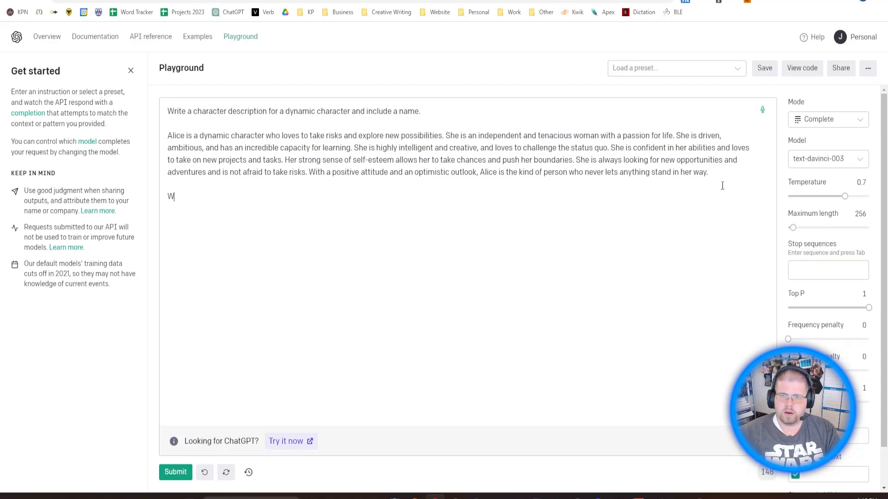
type("hat are her favoite pa")
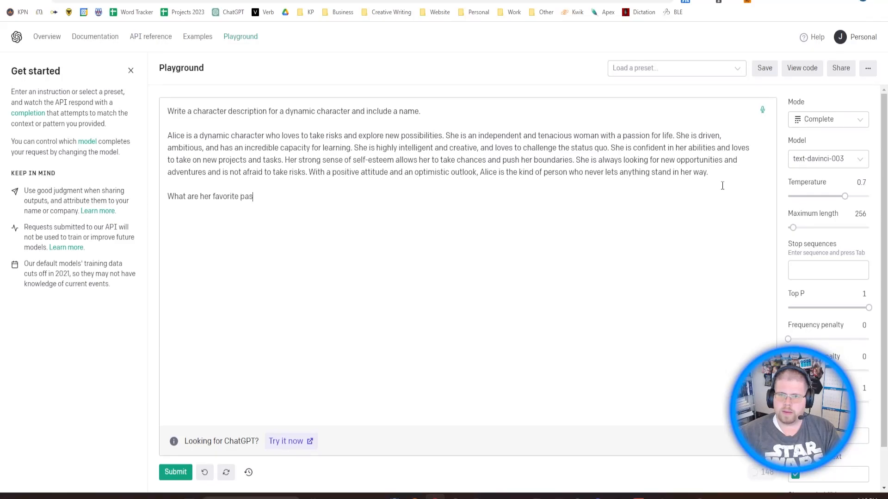
type("stimes?")
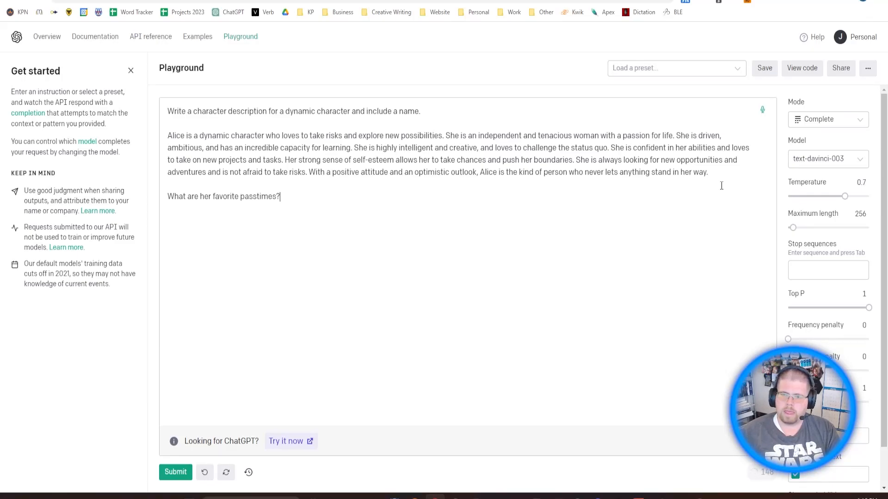
left_click(175, 472)
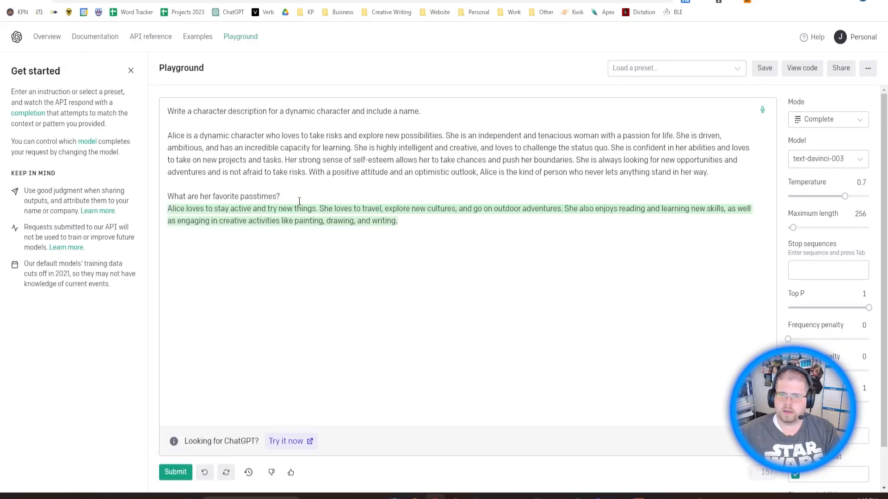
double_click(176, 209)
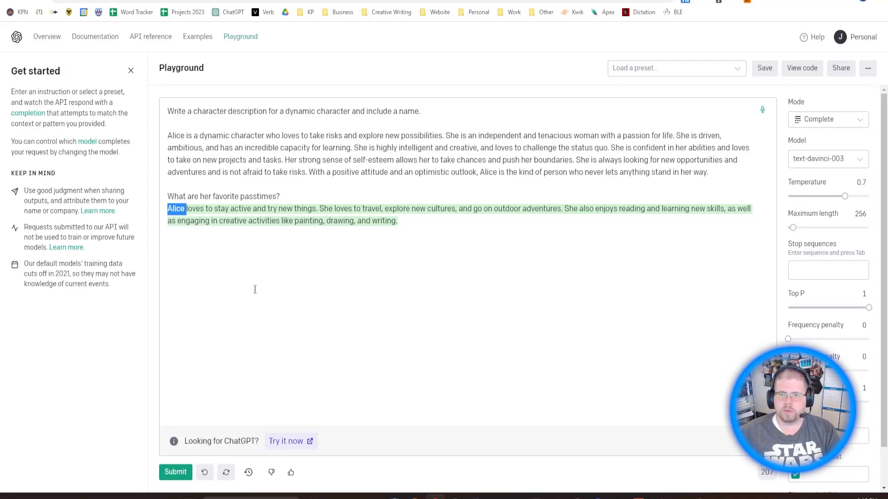
mouse_move(247, 300)
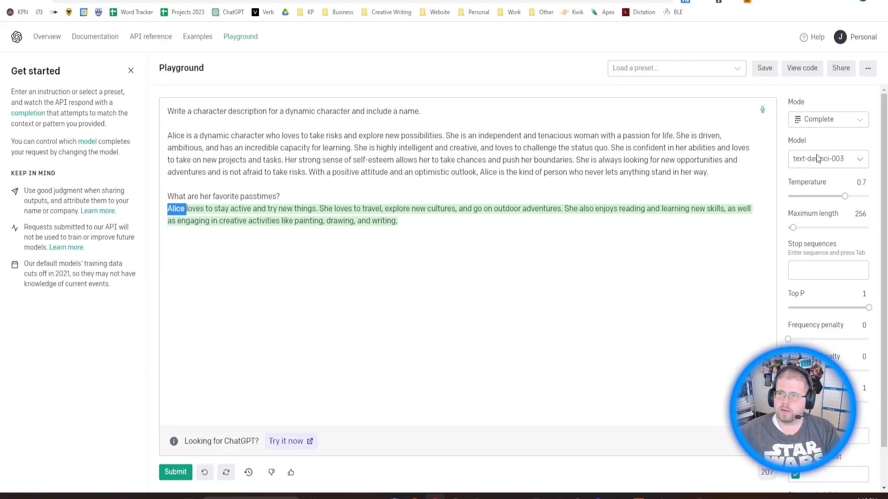
left_click(826, 158)
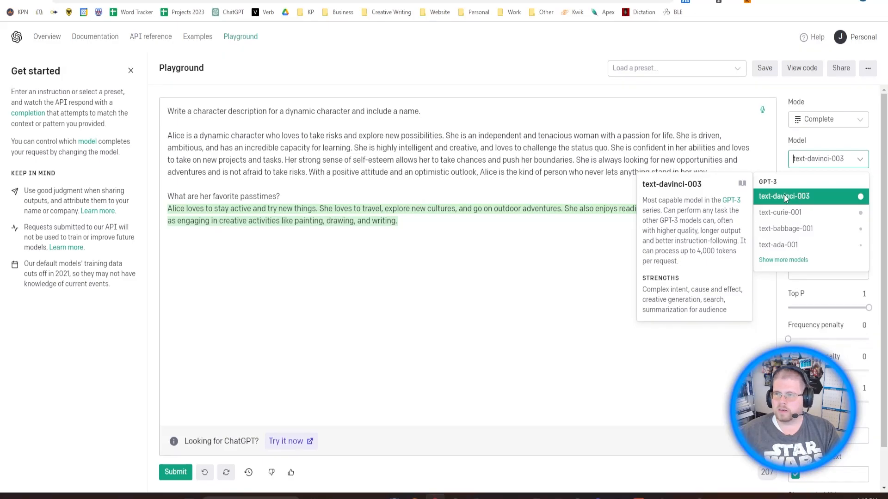
left_click(784, 196)
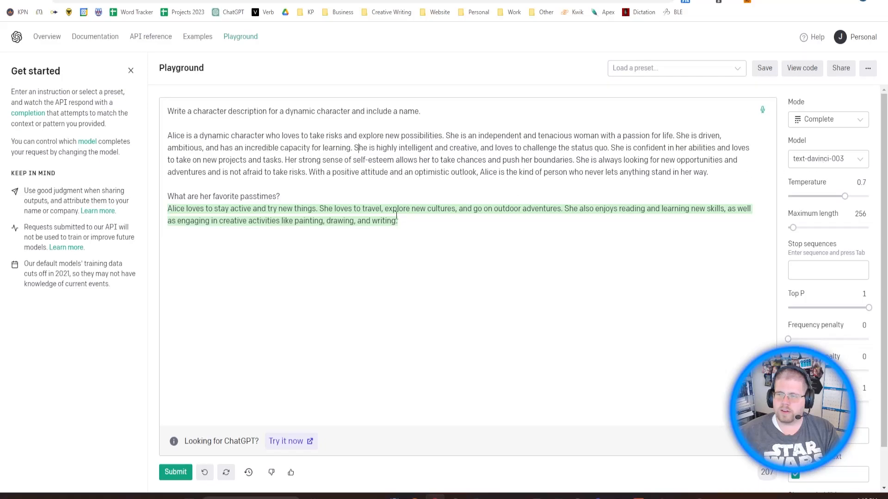
mouse_move(414, 228)
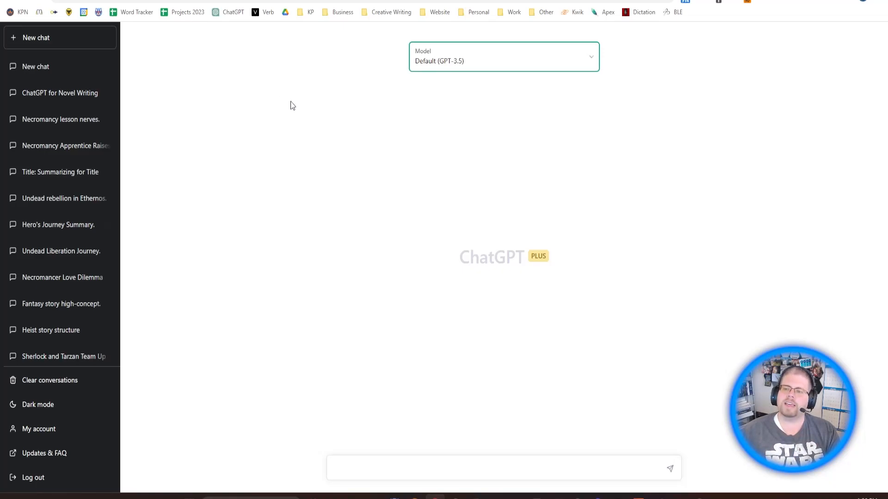
mouse_move(328, 134)
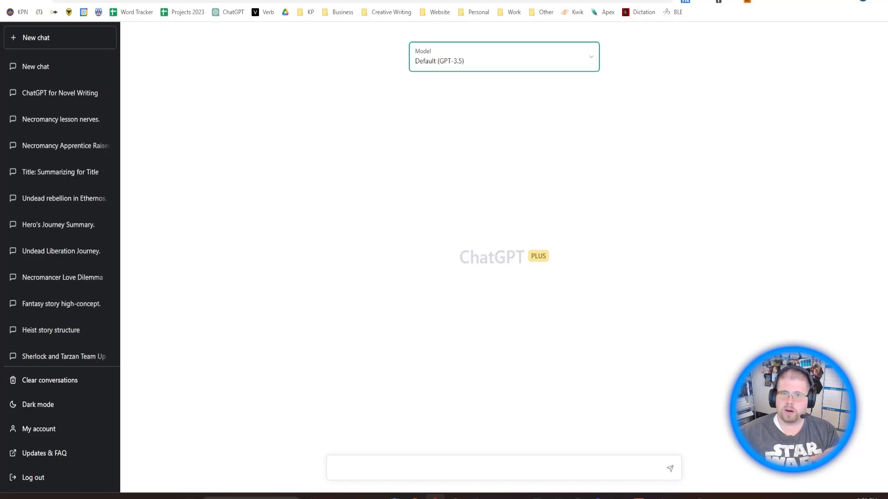
mouse_move(330, 132)
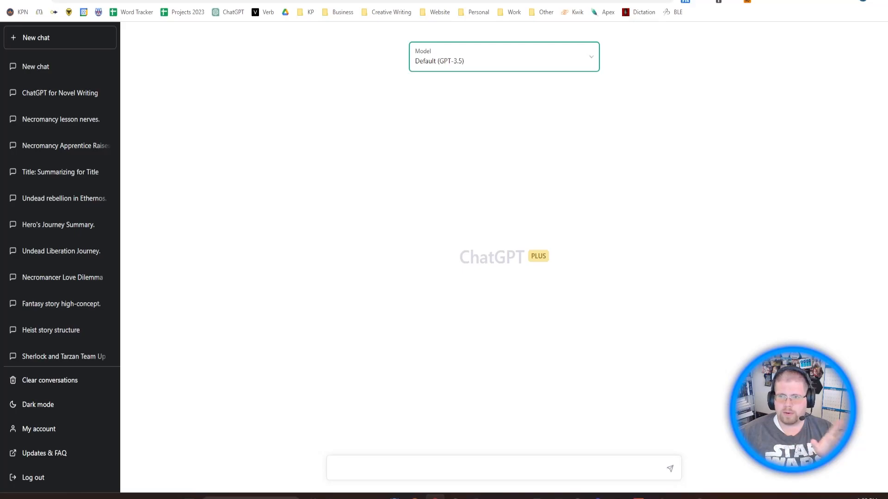
Show ChatGPT Plus's model list: Default GPT-3.5, Legacy GPT-3.5 and GPT-4.
left_click(504, 57)
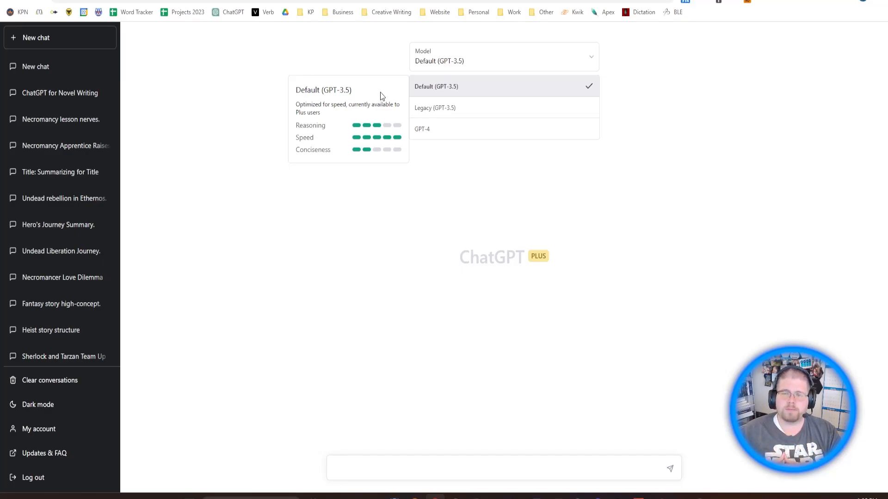
mouse_move(157, 161)
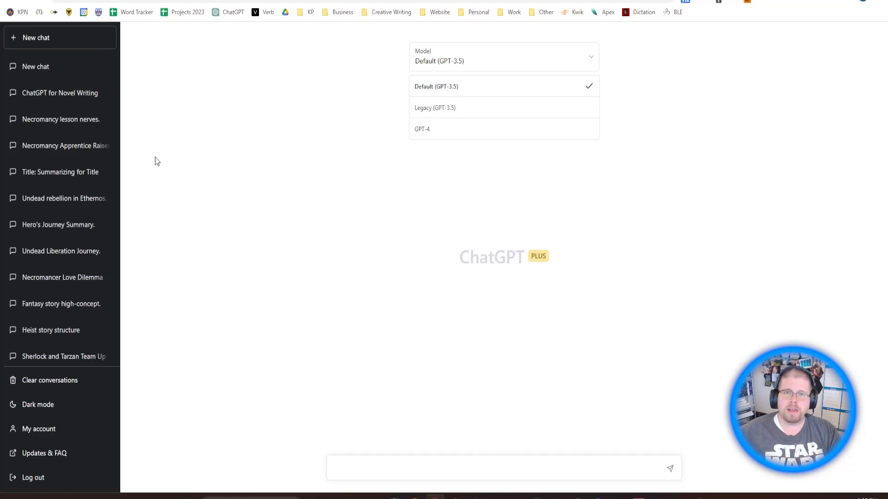